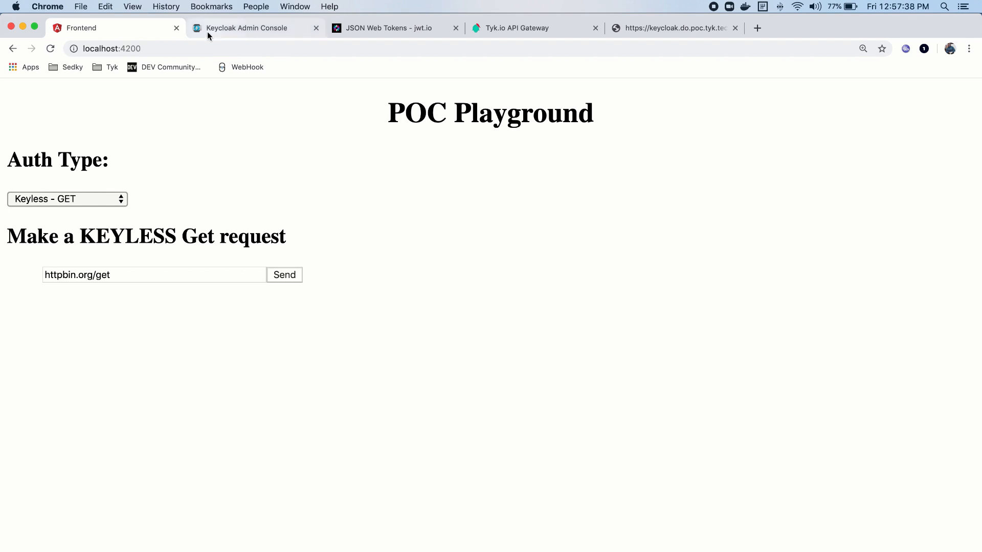
{"action": "mouse_move", "coordinate": [227, 36]}
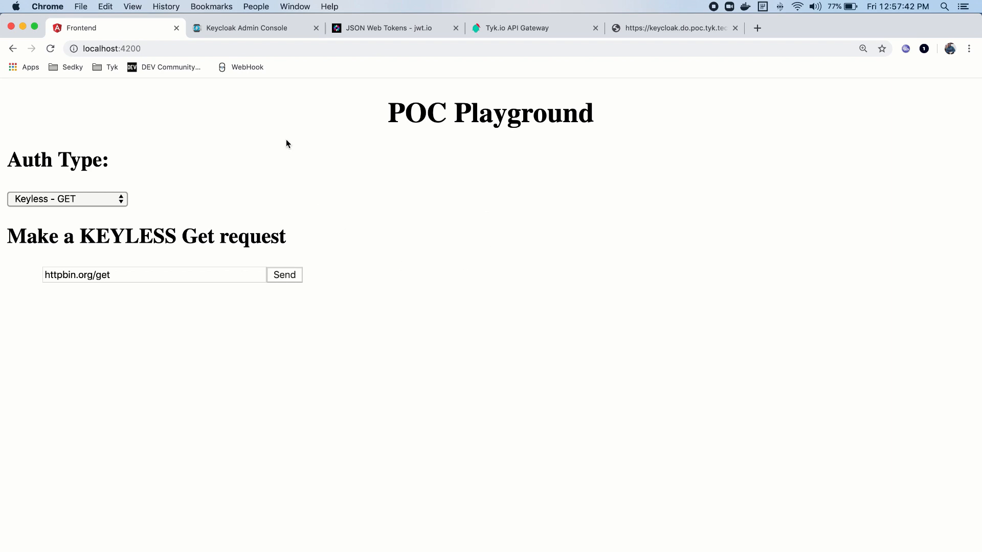
{"action": "mouse_move", "coordinate": [450, 220]}
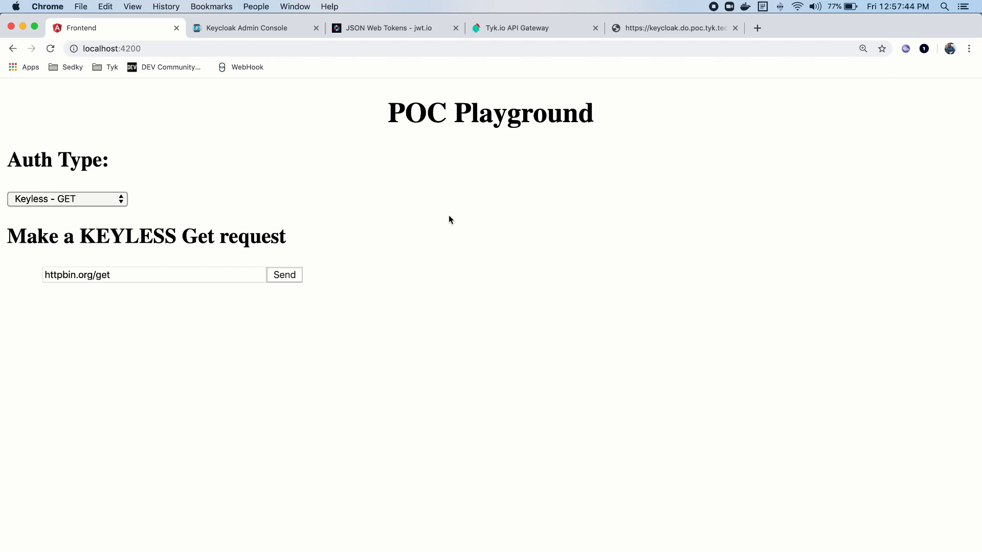
{"action": "mouse_move", "coordinate": [494, 287]}
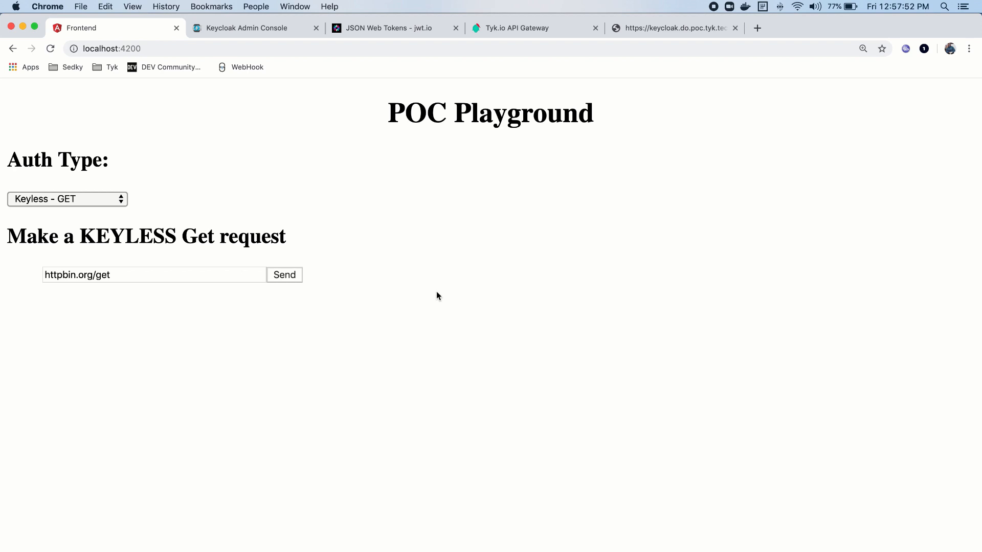
Open the Auth Type dropdown listing Keyless, Auth token and OpenID Connect options
{"action": "left_click", "coordinate": [67, 199]}
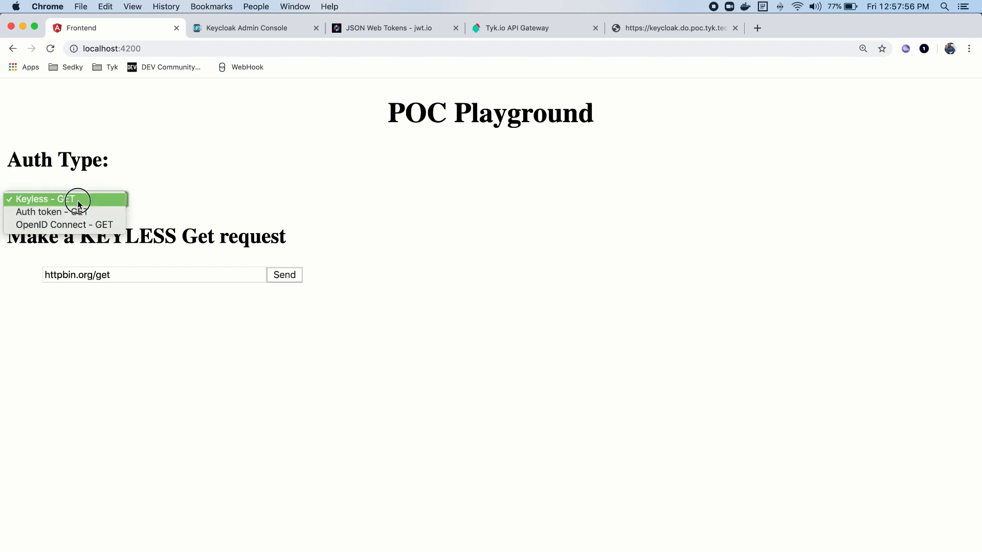
Choose OpenID Connect - GET as auth type and request a token from Keycloak
{"action": "left_click", "coordinate": [65, 225]}
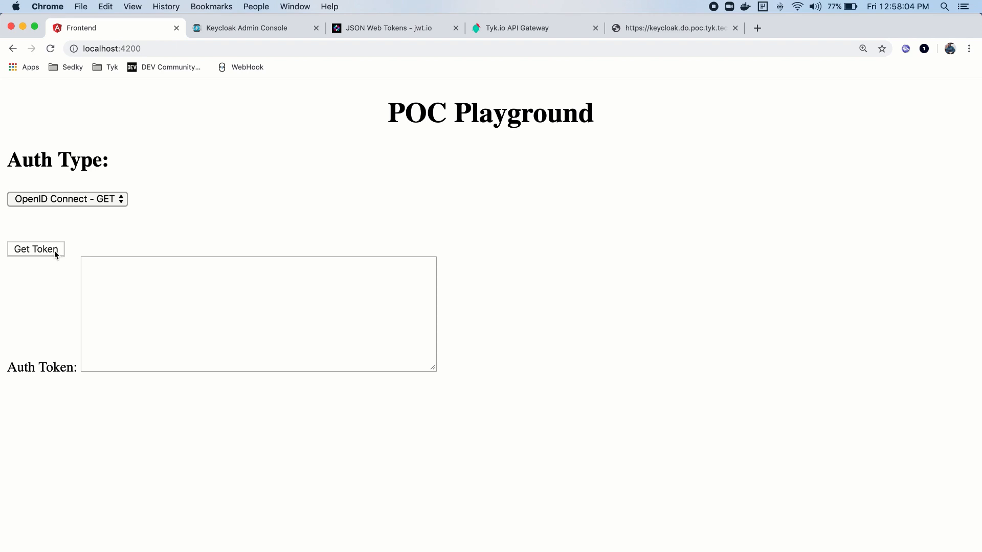
{"action": "left_click", "coordinate": [36, 249]}
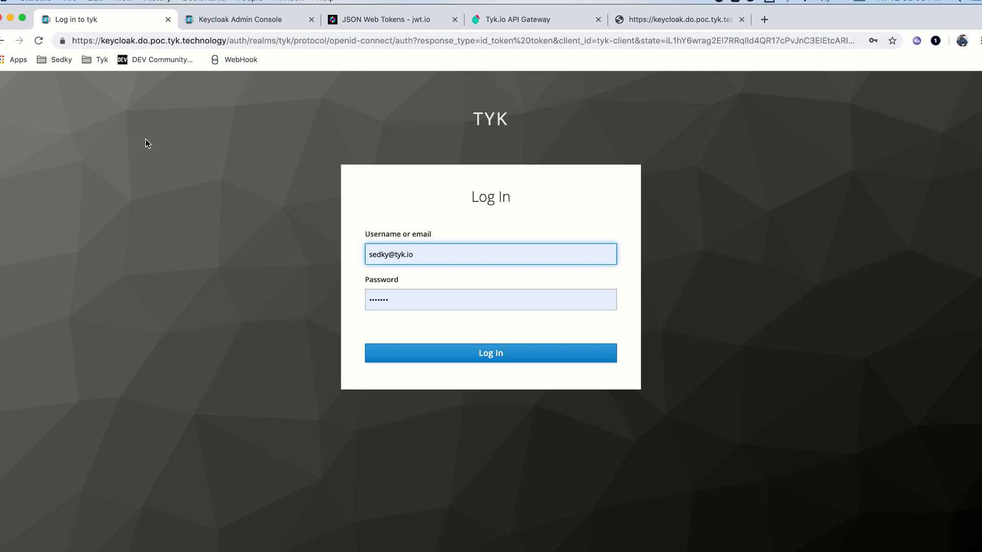
Log in to the Keycloak Tyk realm as sedky with the password
{"action": "left_click", "coordinate": [490, 253]}
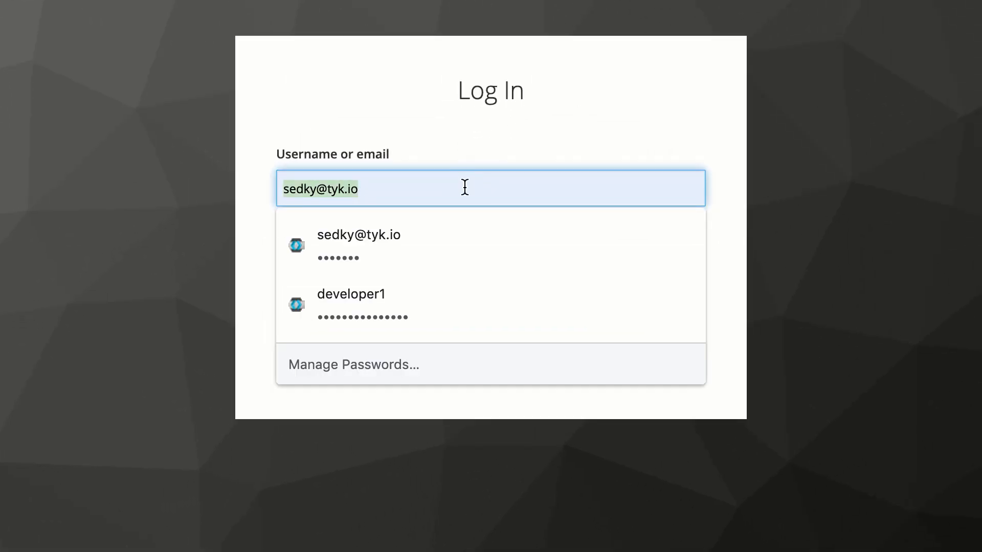
{"action": "type", "text": "sedky"}
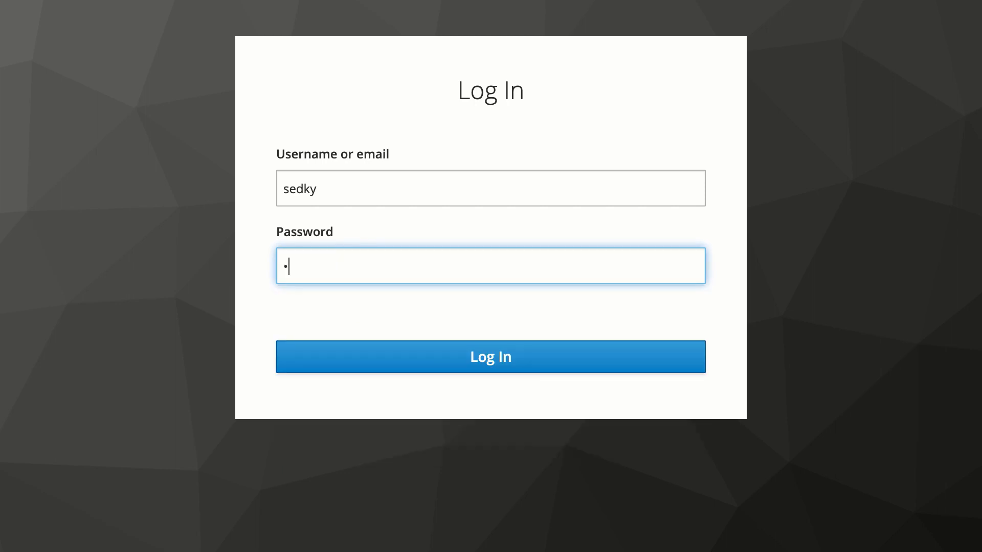
{"action": "type", "text": "••"}
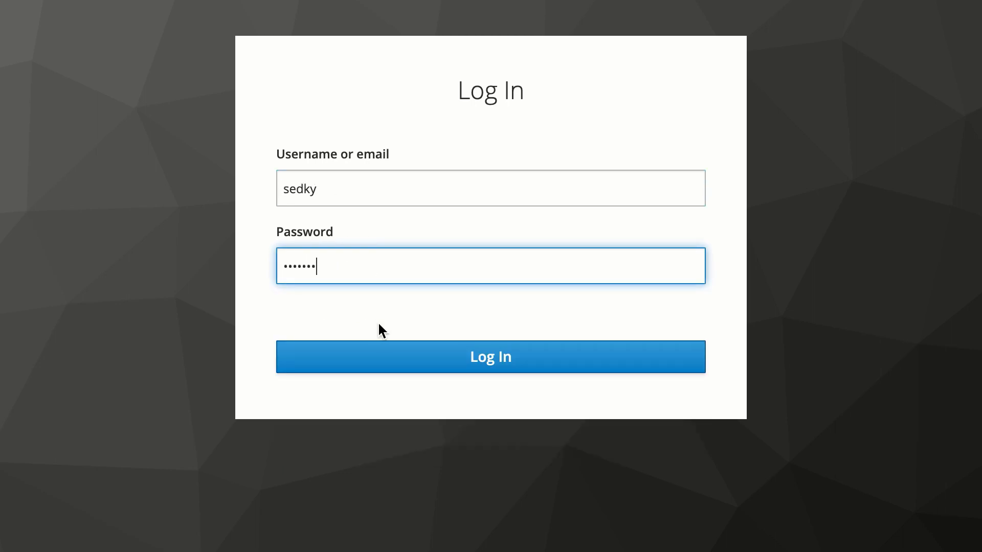
{"action": "left_click", "coordinate": [491, 356]}
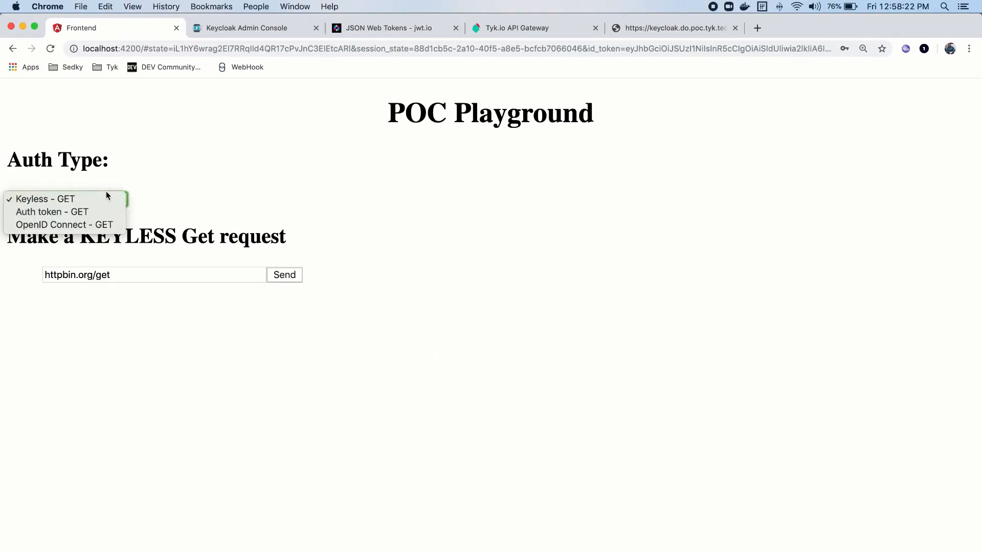
Reselect OpenID Connect as the auth type with the returned ID token
{"action": "left_click", "coordinate": [64, 225]}
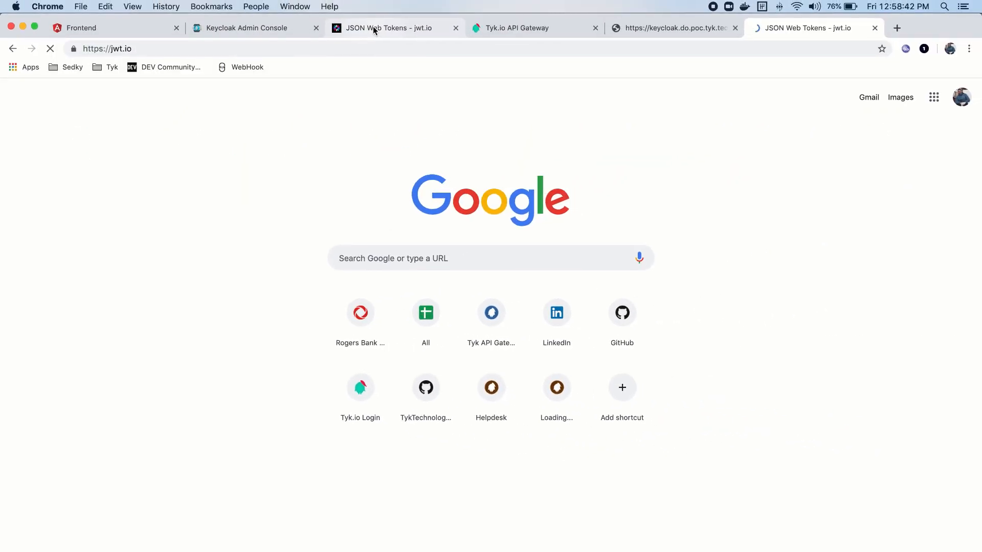
Prepare jwt.io's decoder to receive the Keycloak ID token
{"action": "left_click", "coordinate": [389, 27]}
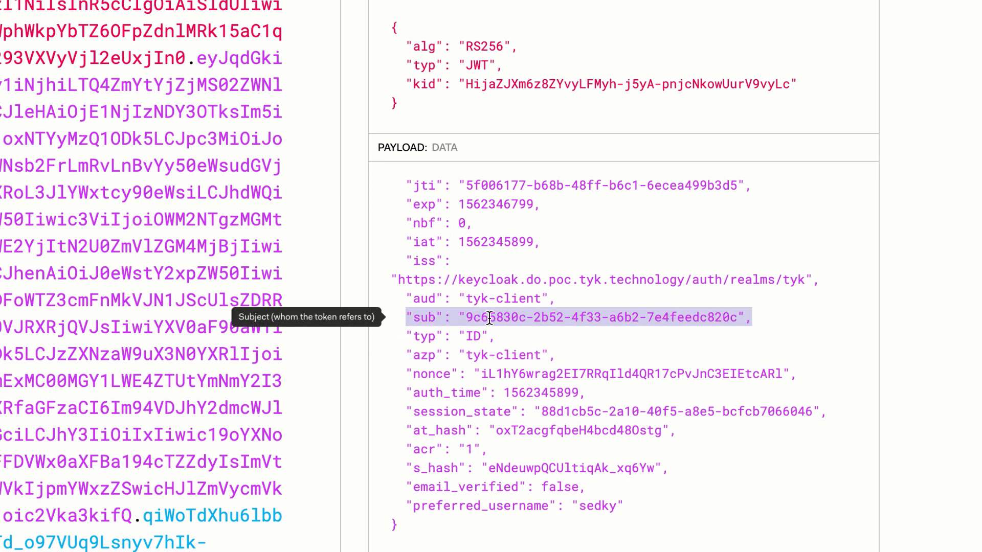
{"action": "mouse_move", "coordinate": [504, 298]}
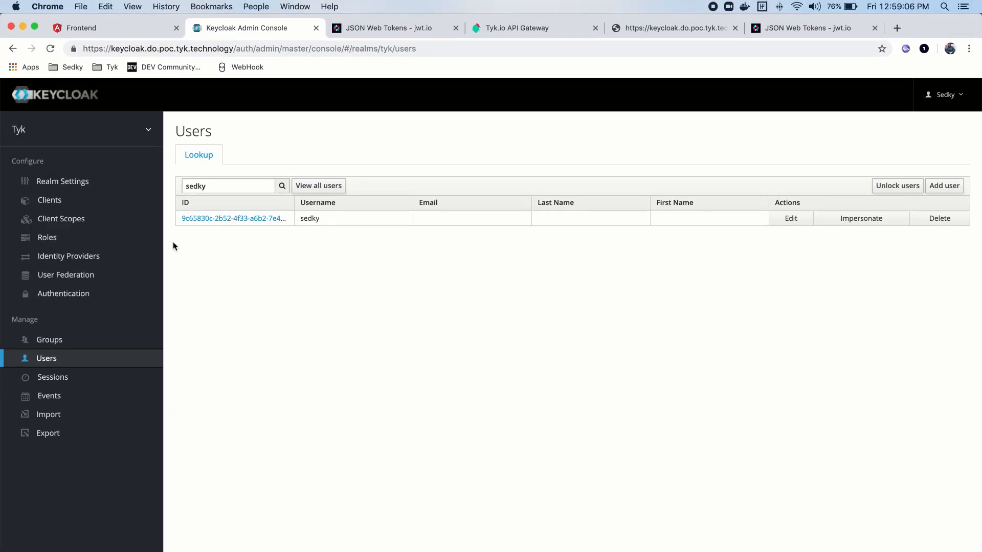
Go via Clients to Users and open the sedky user's details
{"action": "left_click", "coordinate": [50, 200]}
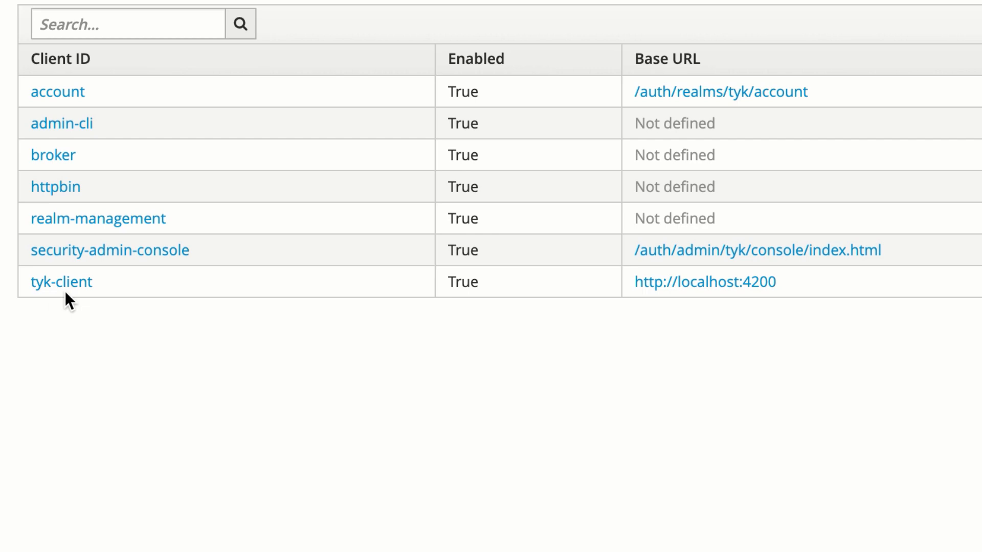
{"action": "mouse_move", "coordinate": [61, 282]}
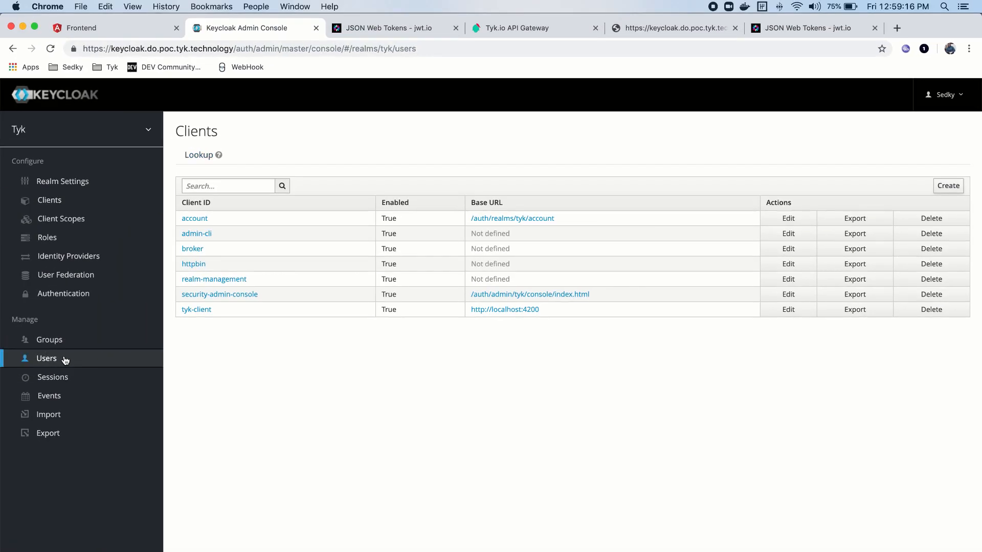
{"action": "left_click", "coordinate": [46, 358]}
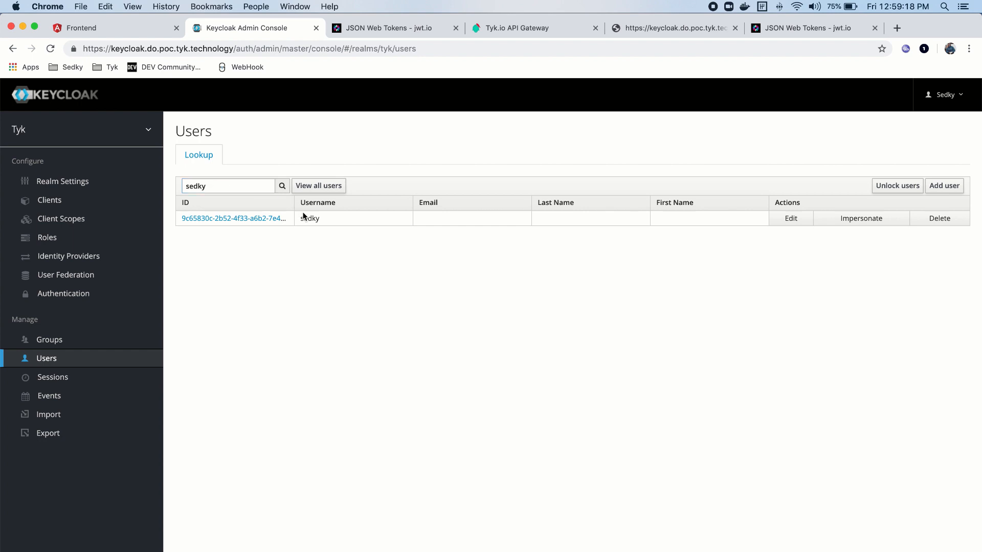
{"action": "left_click", "coordinate": [233, 218]}
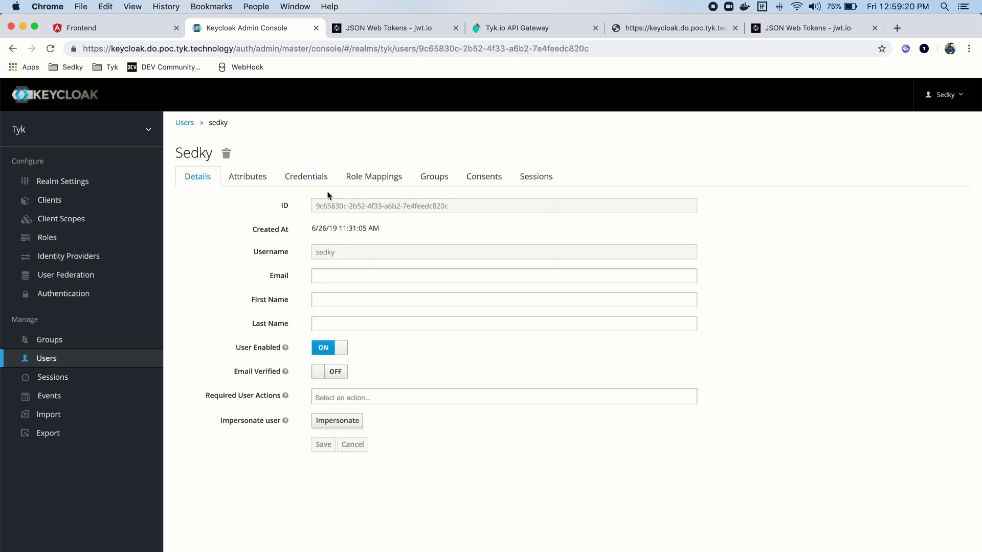
Verify sedky holds tyk-developer under tyk-client role mappings, and return to the clients list
{"action": "left_click", "coordinate": [373, 176]}
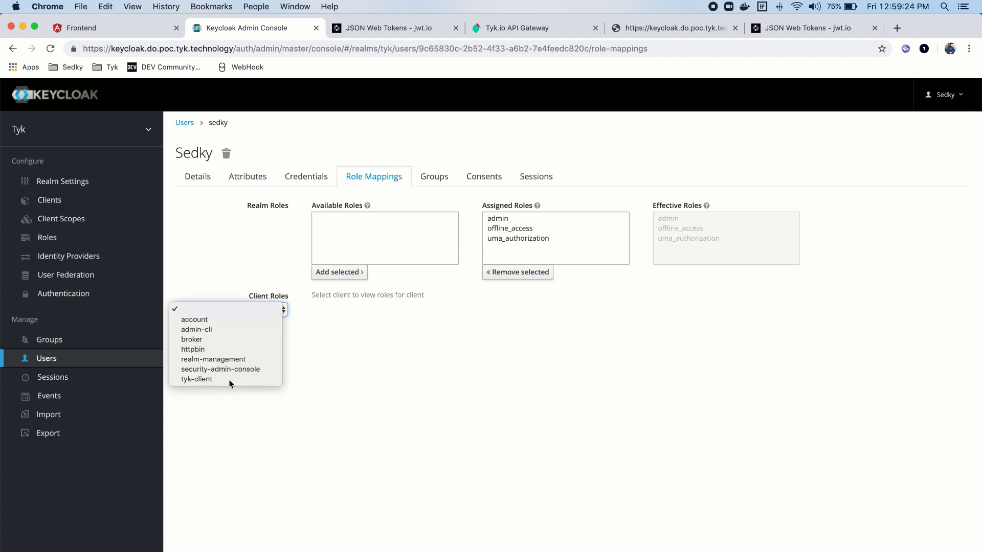
{"action": "left_click", "coordinate": [197, 379]}
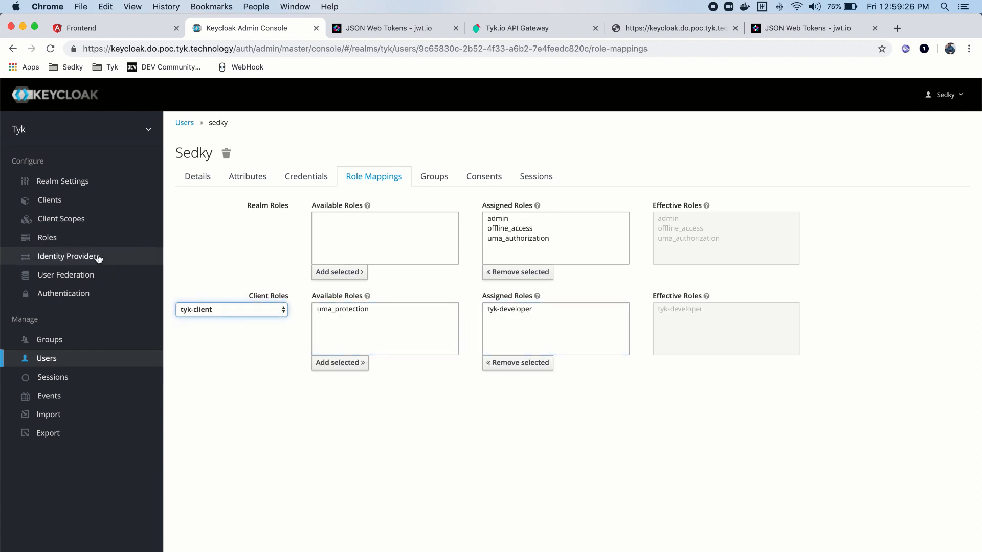
{"action": "left_click", "coordinate": [49, 200]}
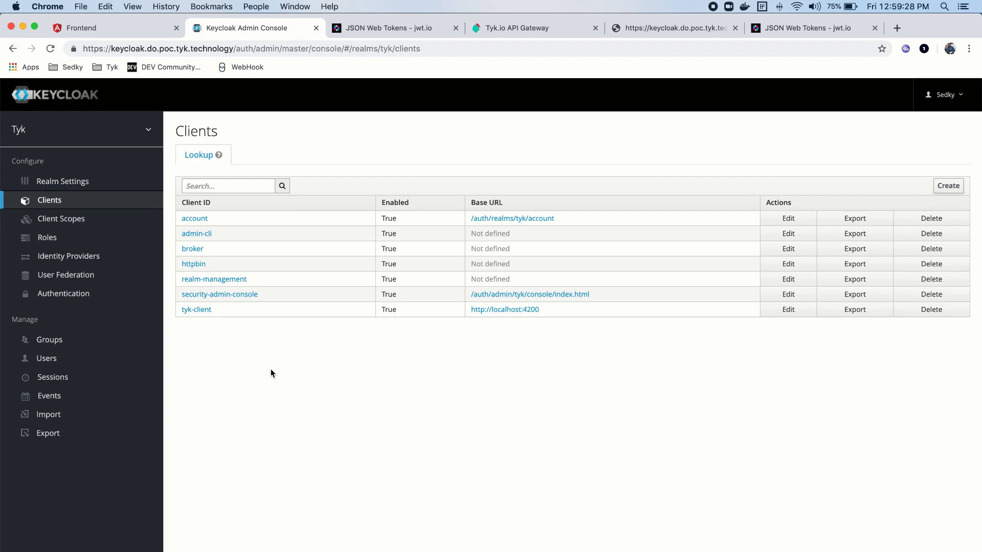
Review tyk-client settings with localhost:4200 redirect URIs, then switch to Tyk's API designer
{"action": "left_click", "coordinate": [196, 309]}
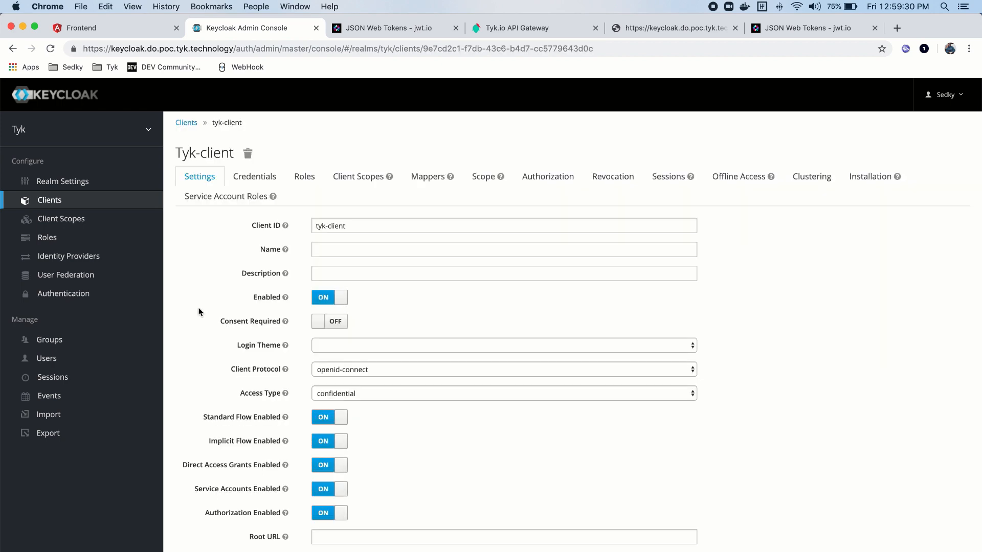
{"action": "scroll", "scroll_direction": "down", "scroll_amount": 3}
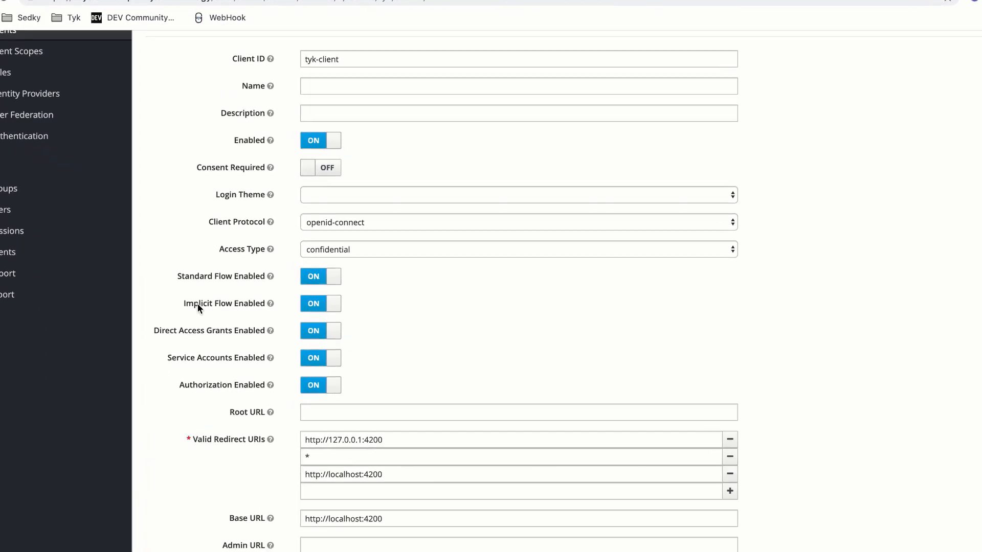
{"action": "scroll", "scroll_direction": "down", "scroll_amount": 3}
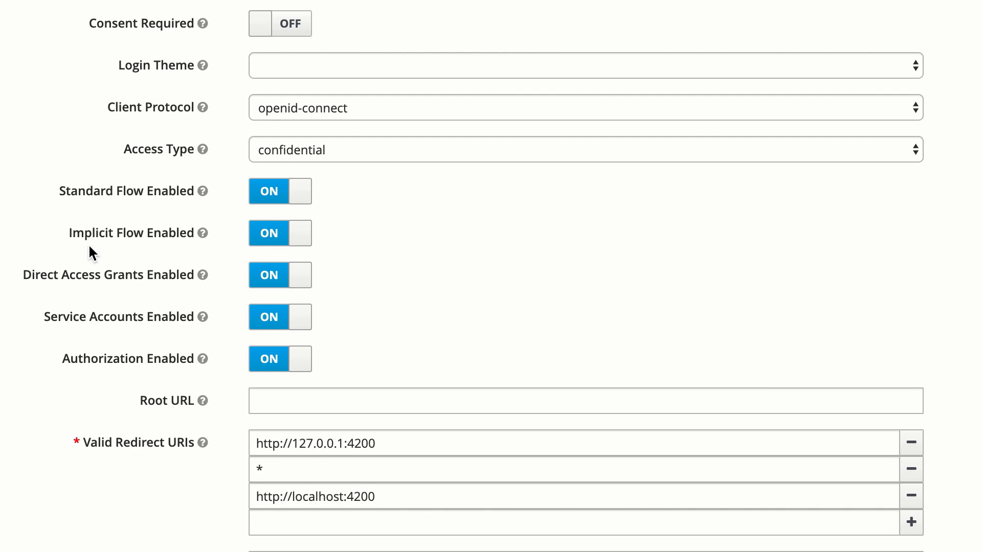
{"action": "mouse_move", "coordinate": [102, 251]}
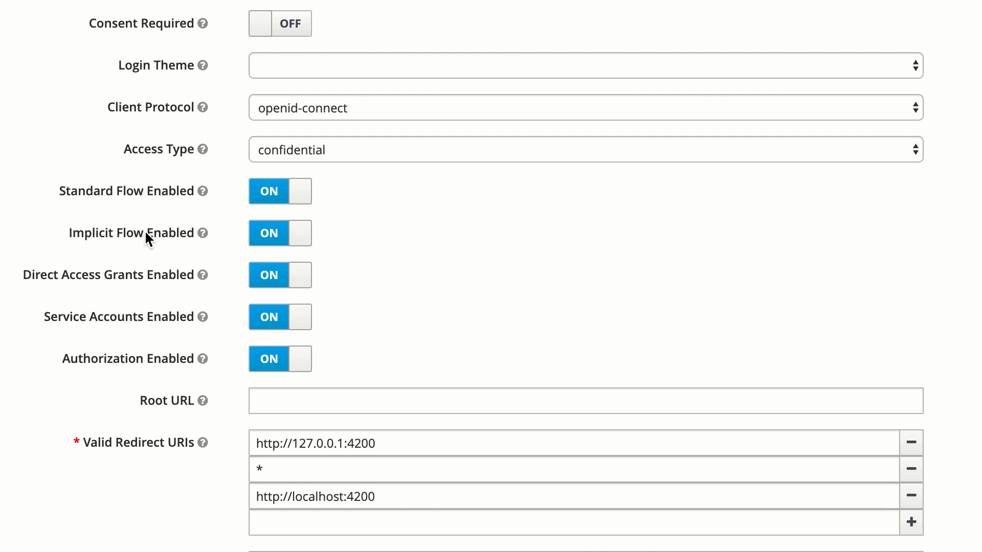
{"action": "scroll", "scroll_direction": "down", "scroll_amount": 3}
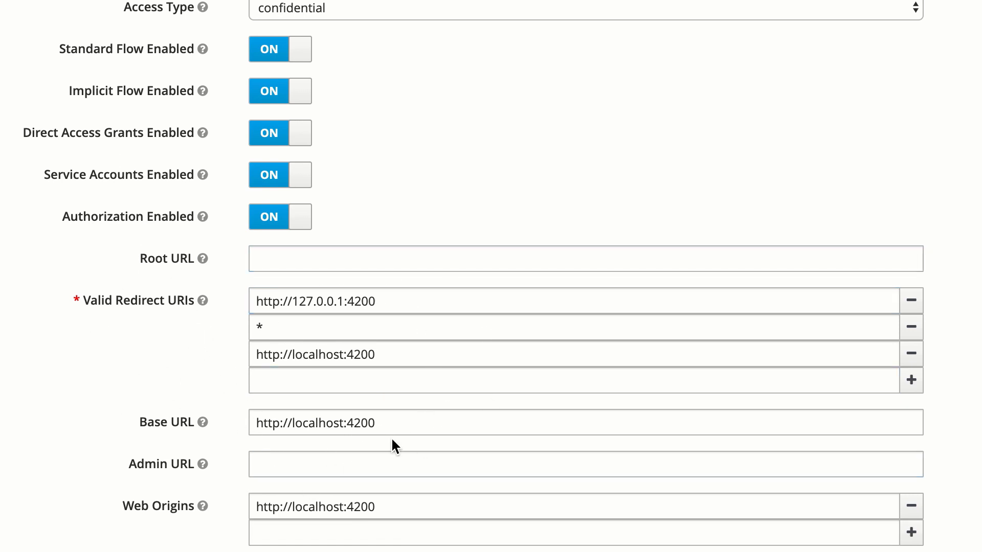
{"action": "mouse_move", "coordinate": [400, 446]}
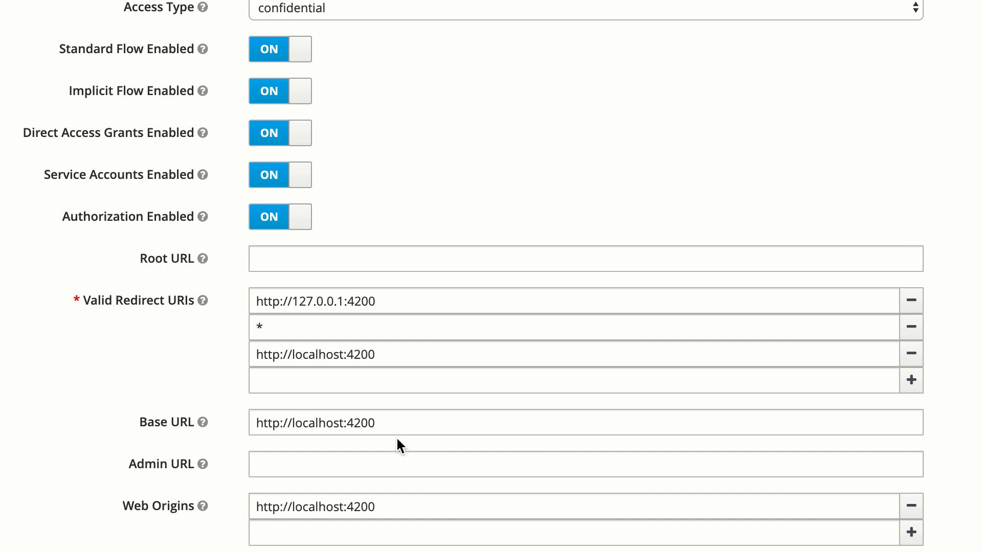
{"action": "mouse_move", "coordinate": [241, 295]}
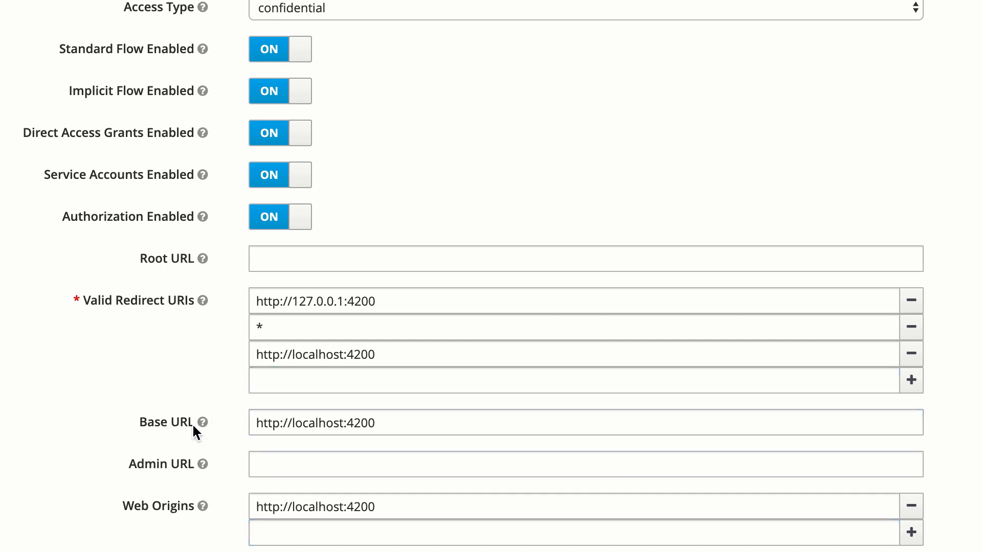
{"action": "left_click", "coordinate": [564, 380]}
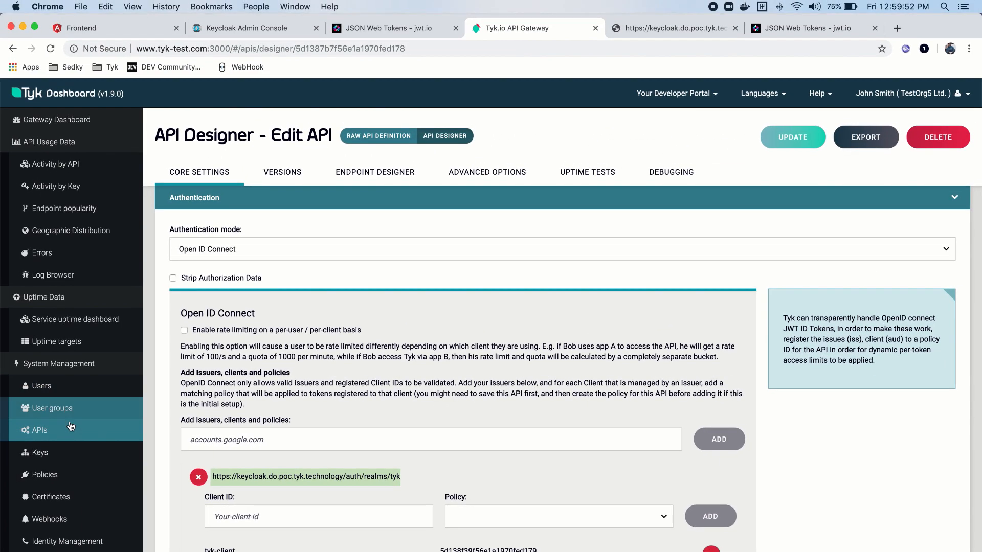
{"action": "left_click", "coordinate": [39, 431]}
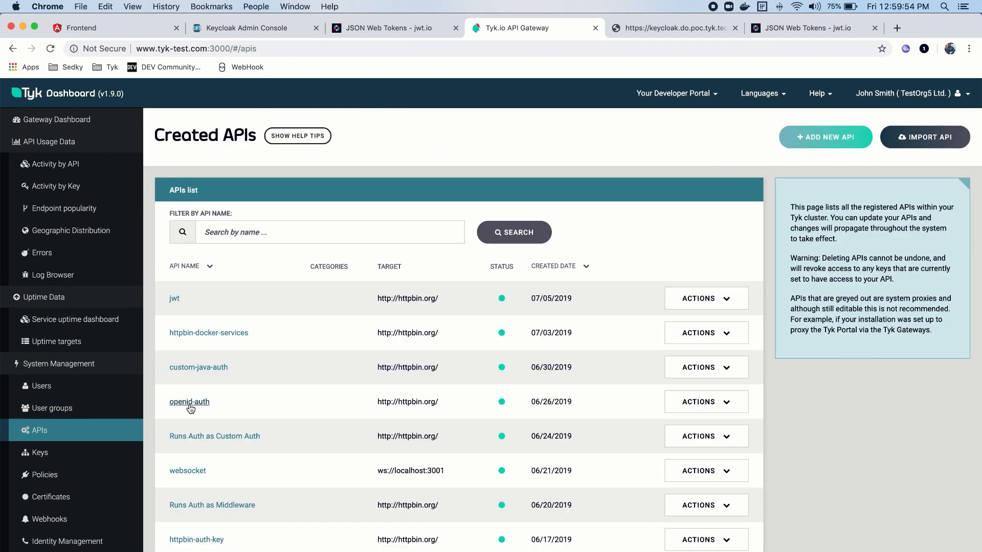
{"action": "left_click", "coordinate": [190, 401]}
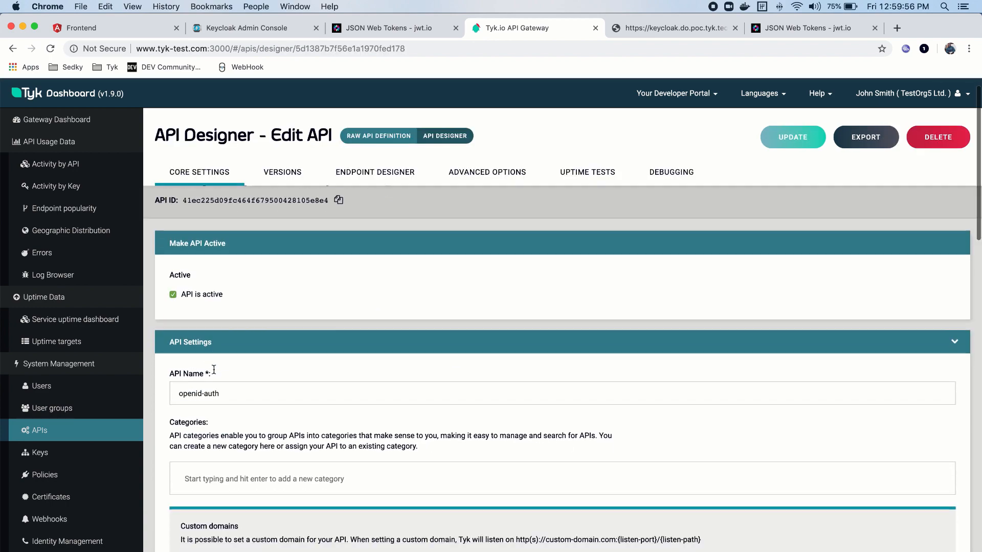
{"action": "scroll", "scroll_direction": "down", "scroll_amount": 3}
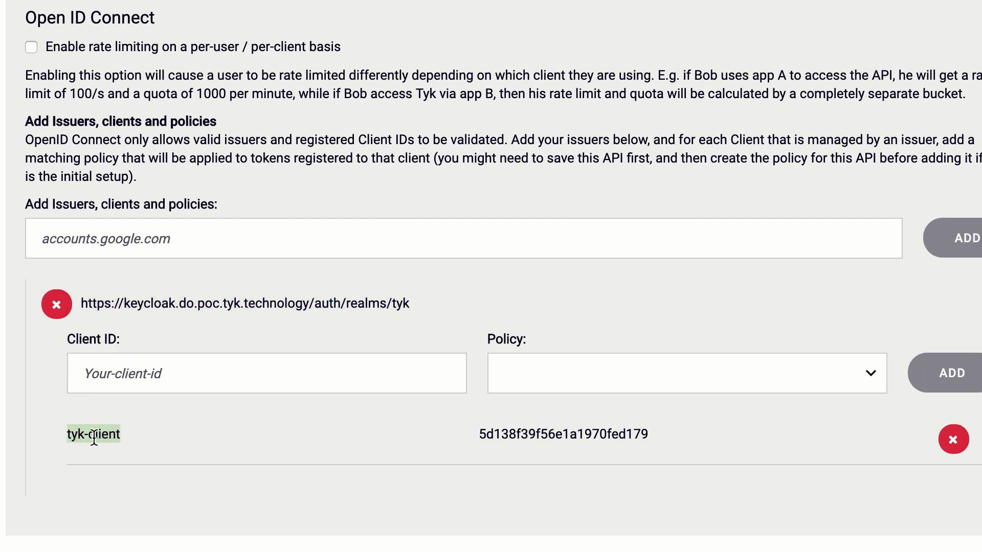
{"action": "mouse_move", "coordinate": [280, 312]}
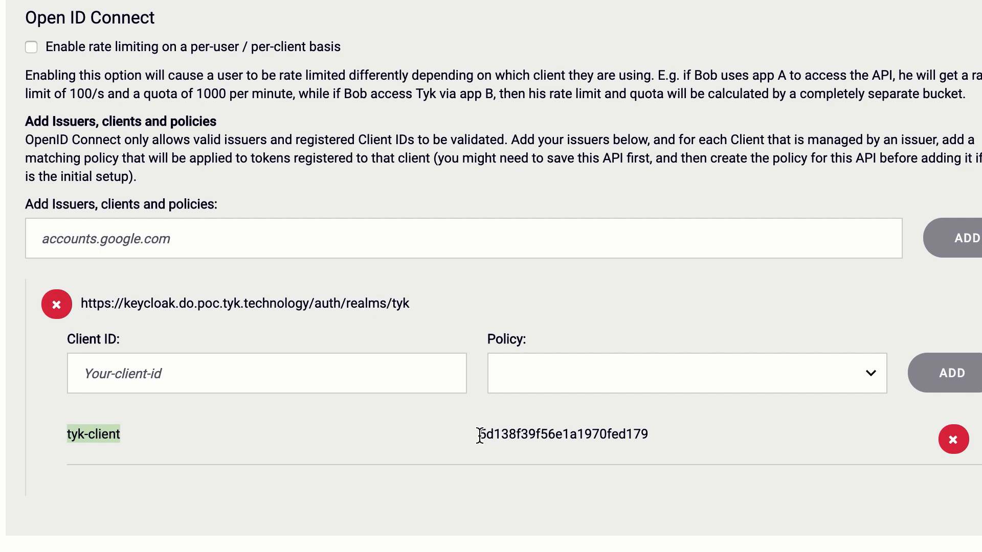
{"action": "double_click", "coordinate": [564, 434]}
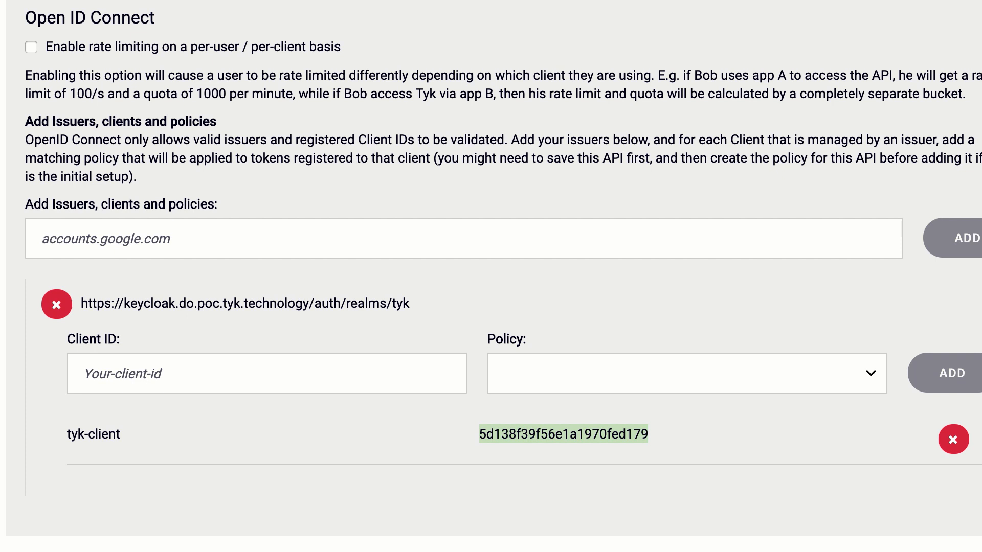
{"action": "mouse_move", "coordinate": [558, 390]}
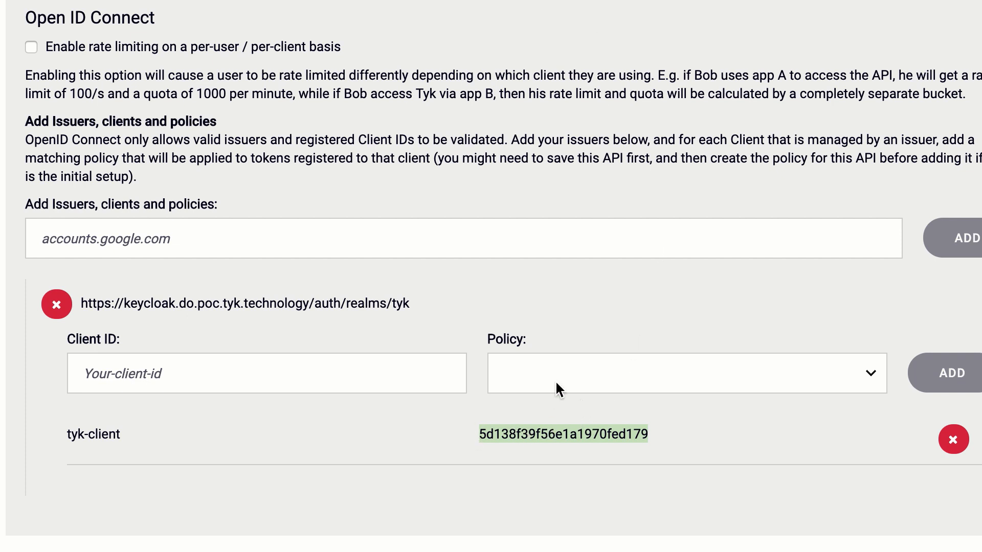
{"action": "left_click", "coordinate": [686, 373]}
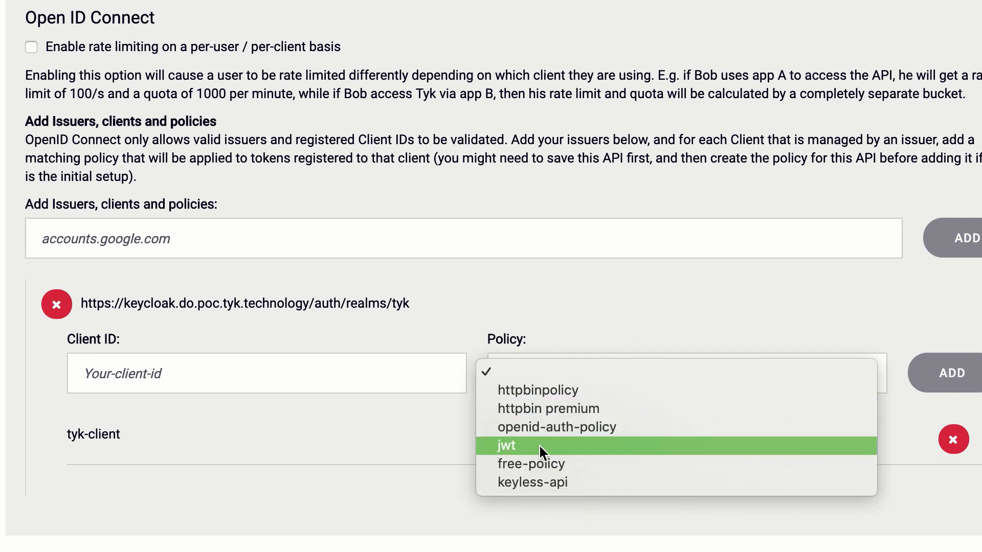
{"action": "left_click", "coordinate": [506, 445]}
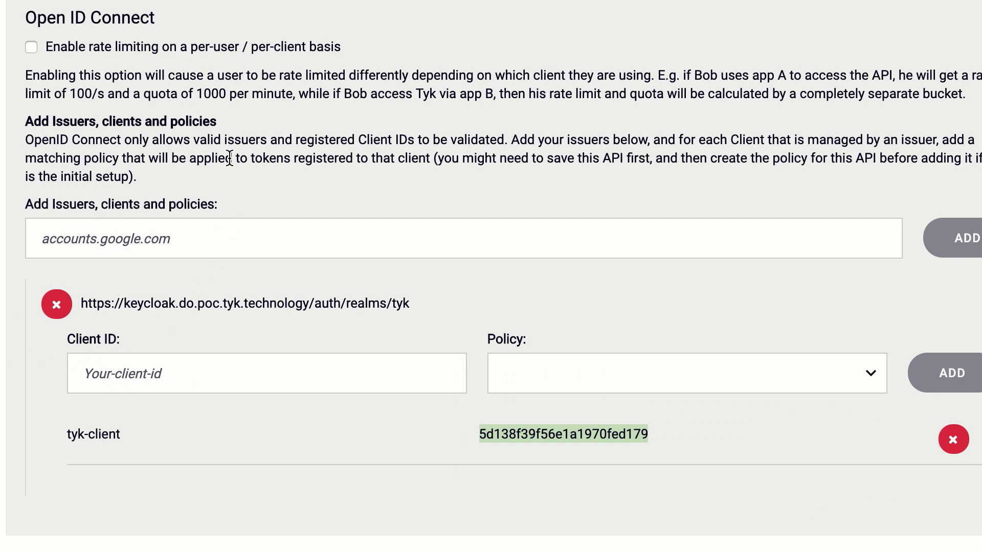
{"action": "left_click", "coordinate": [105, 27]}
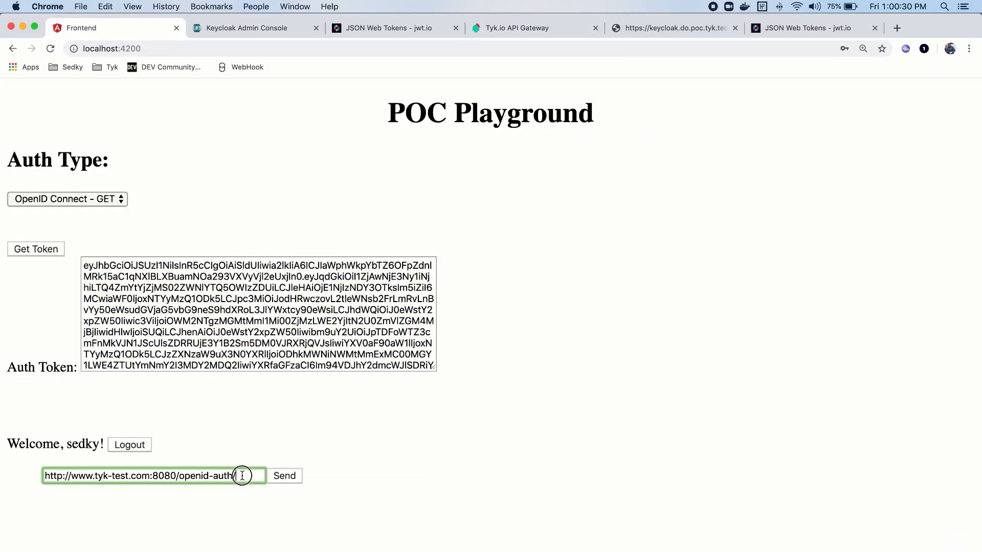
{"action": "type", "text": "get"}
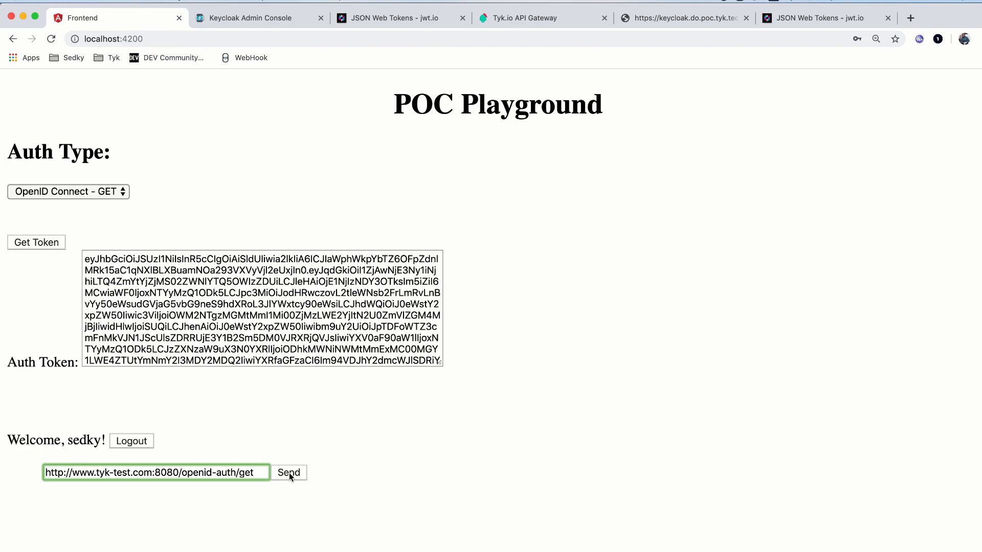
{"action": "left_click", "coordinate": [289, 472]}
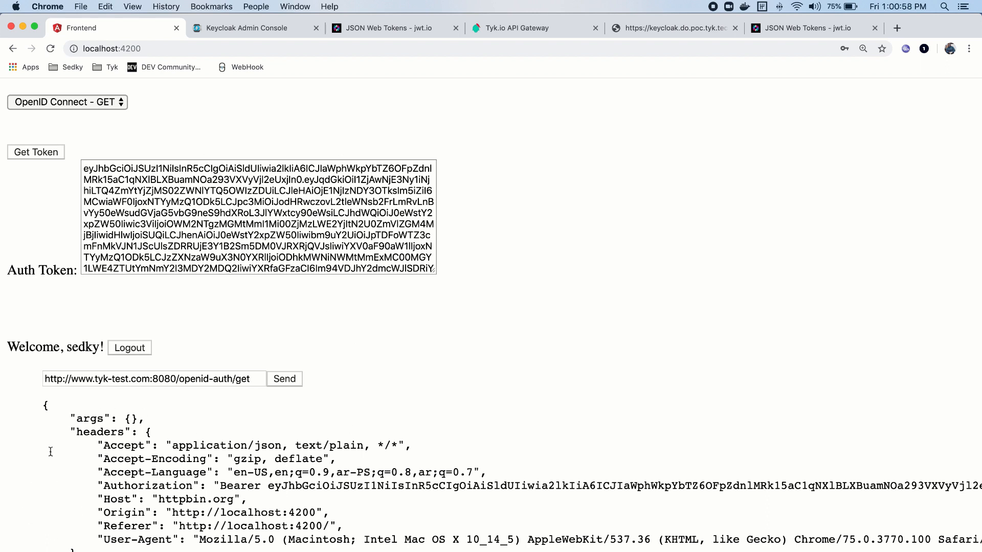
{"action": "mouse_move", "coordinate": [296, 436]}
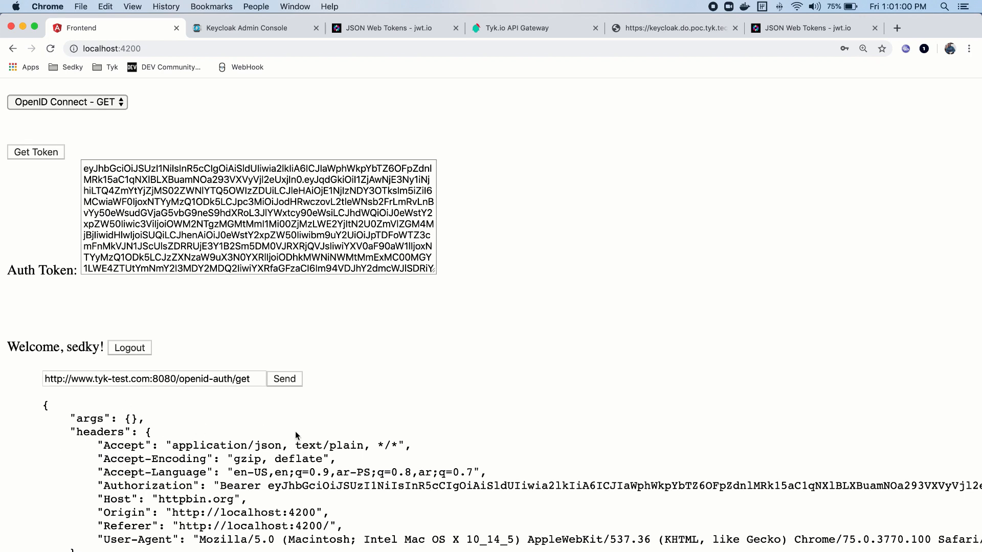
{"action": "mouse_move", "coordinate": [362, 418]}
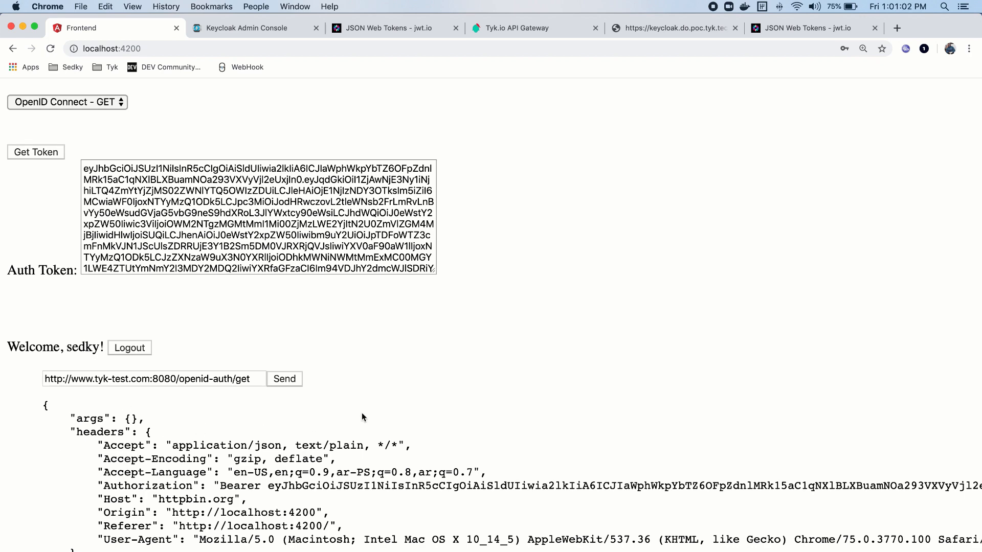
{"action": "mouse_move", "coordinate": [207, 315]}
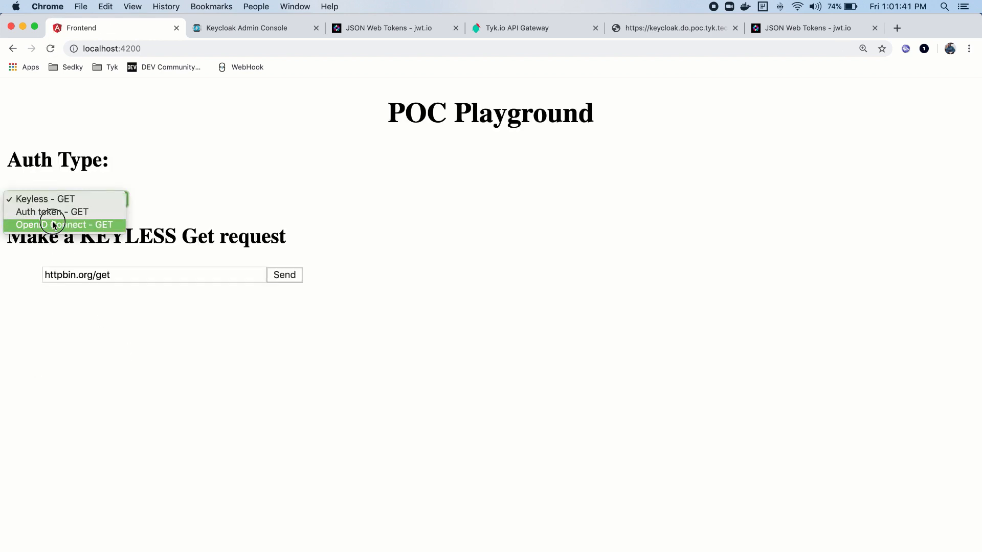
Log in again as sedky through Keycloak and reselect OpenID Connect - GET
{"action": "left_click", "coordinate": [62, 224]}
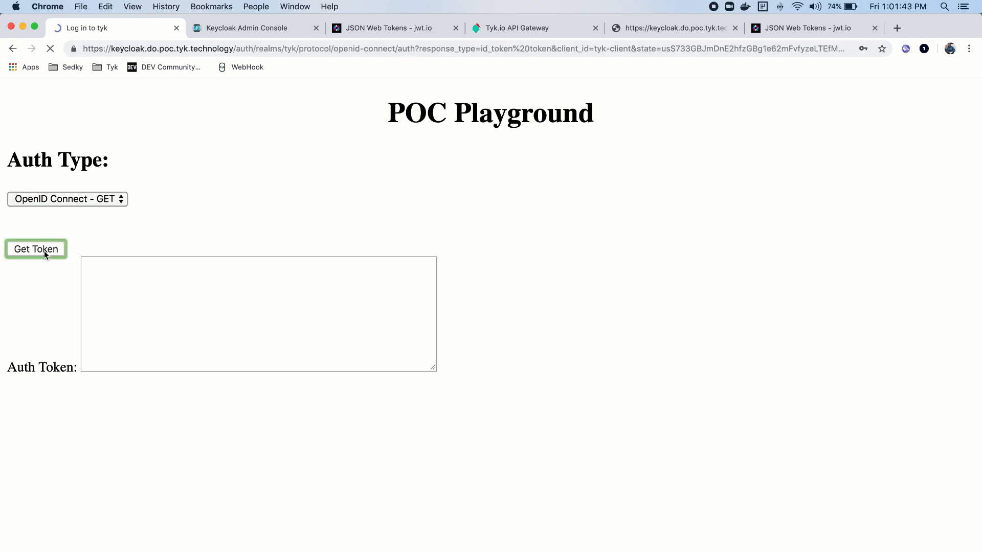
{"action": "type", "text": "sedky"}
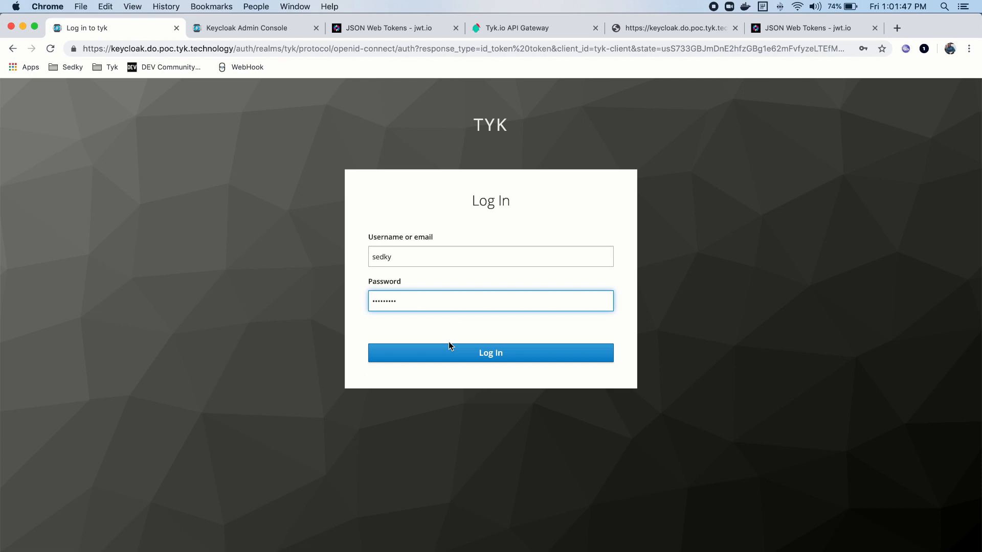
{"action": "left_click", "coordinate": [490, 352]}
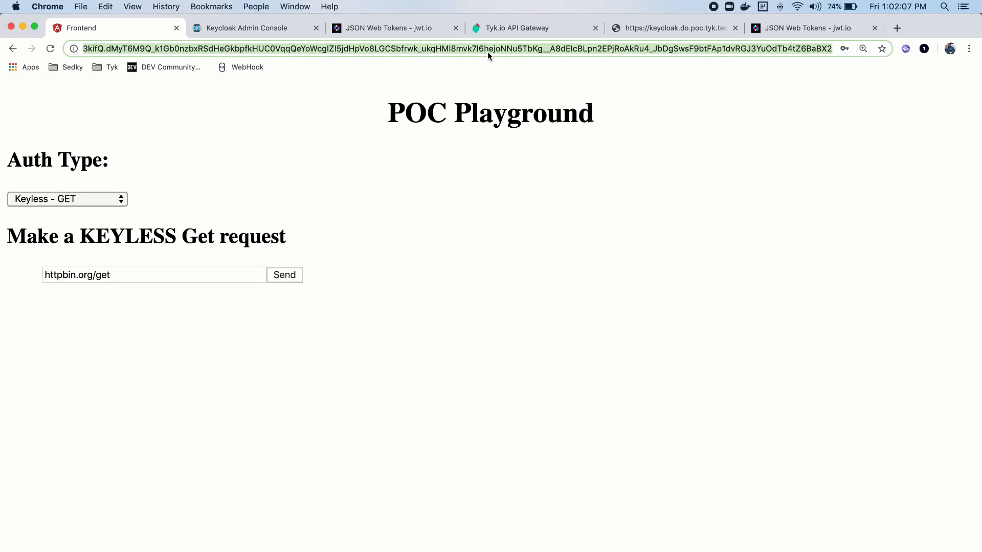
{"action": "left_click", "coordinate": [67, 198]}
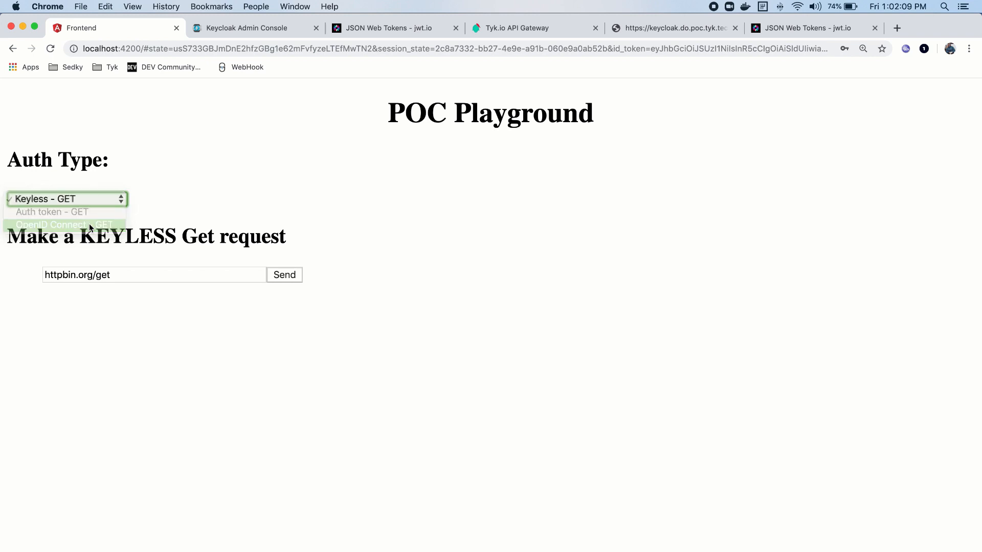
{"action": "left_click", "coordinate": [63, 225]}
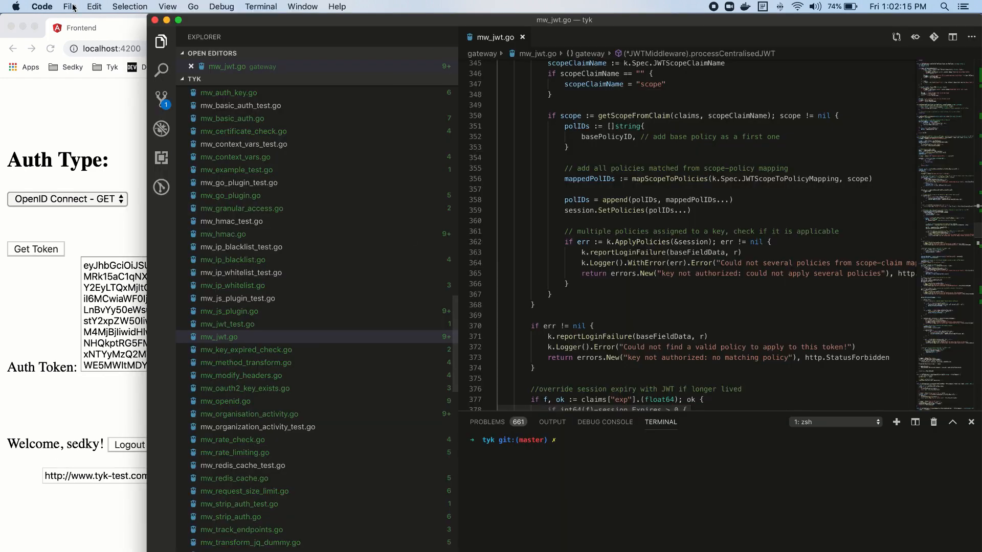
Review the tyk realm issuer and tyk-client in openid.component.ts, then return to the Tyk API settings
{"action": "left_click", "coordinate": [69, 7]}
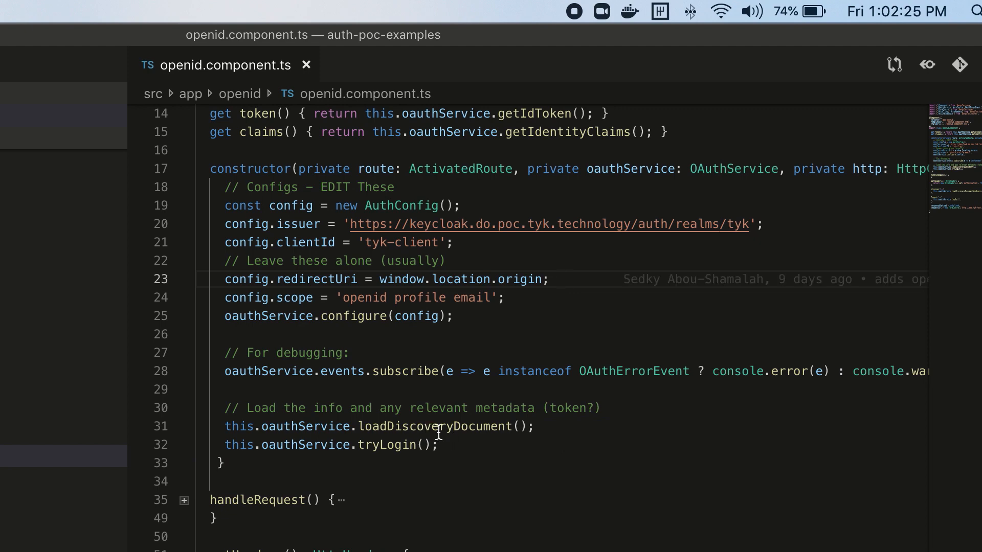
{"action": "mouse_move", "coordinate": [432, 427]}
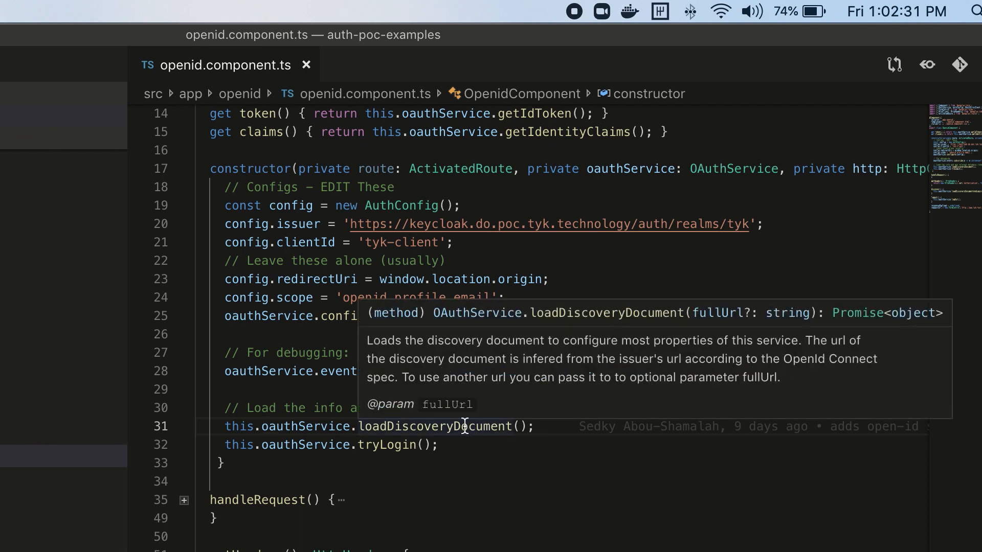
{"action": "mouse_move", "coordinate": [431, 453]}
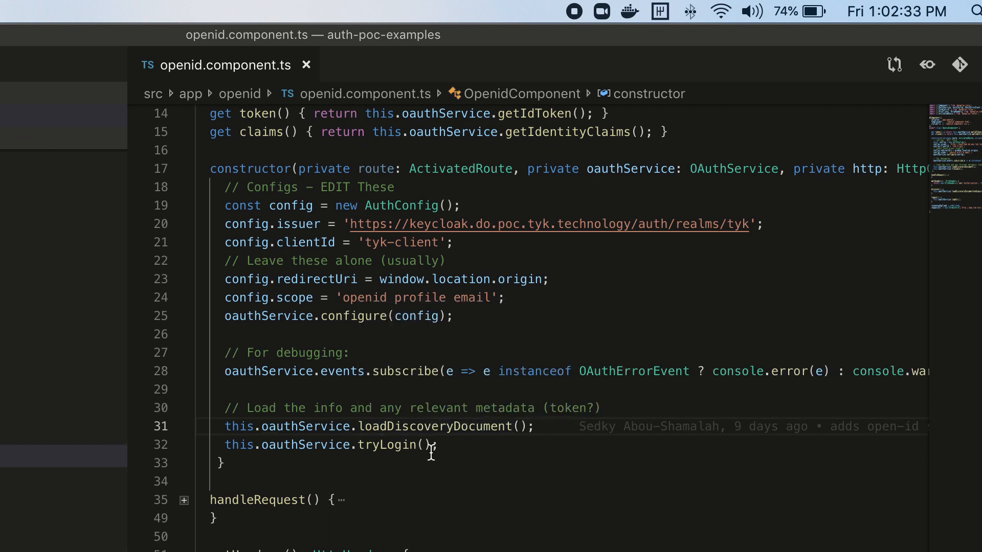
{"action": "mouse_move", "coordinate": [506, 348]}
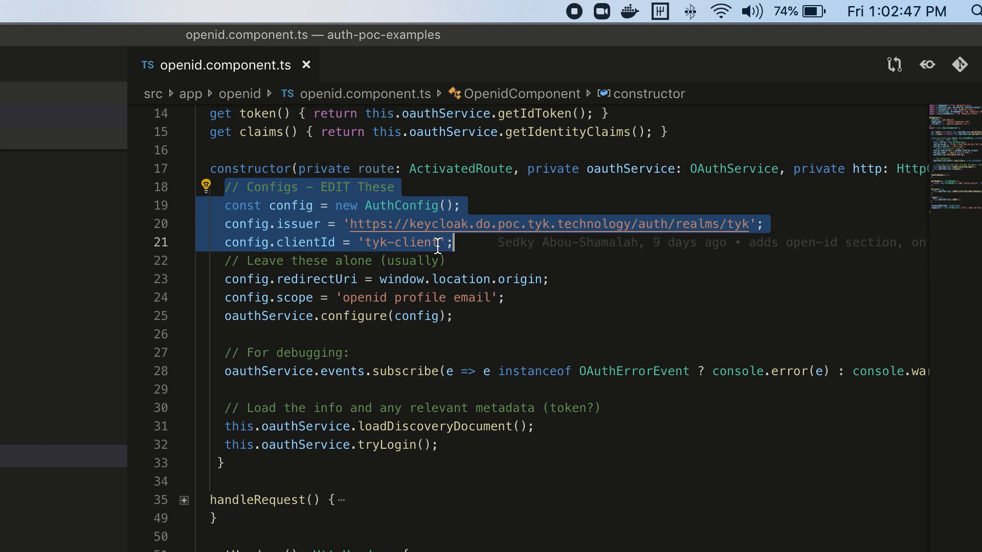
{"action": "mouse_move", "coordinate": [475, 243]}
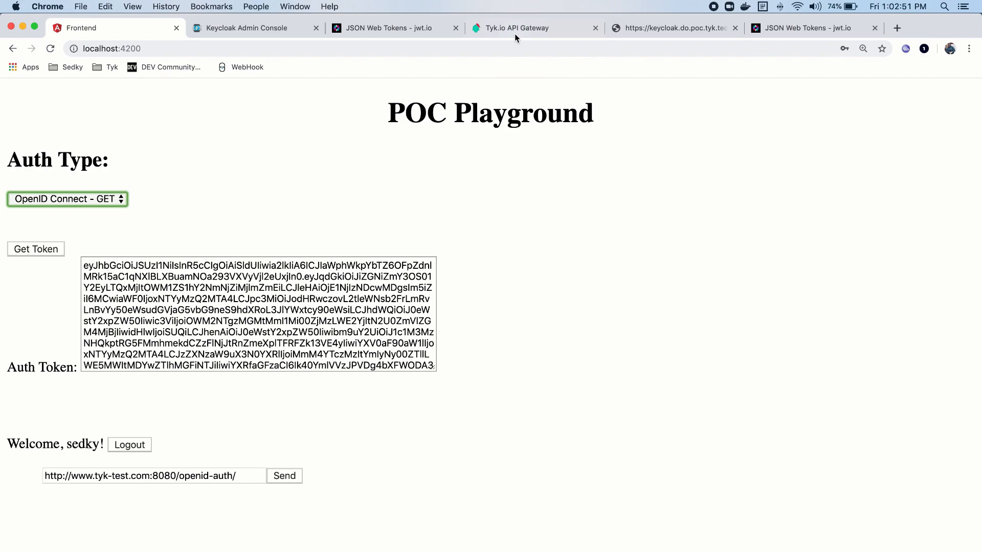
{"action": "left_click", "coordinate": [516, 28]}
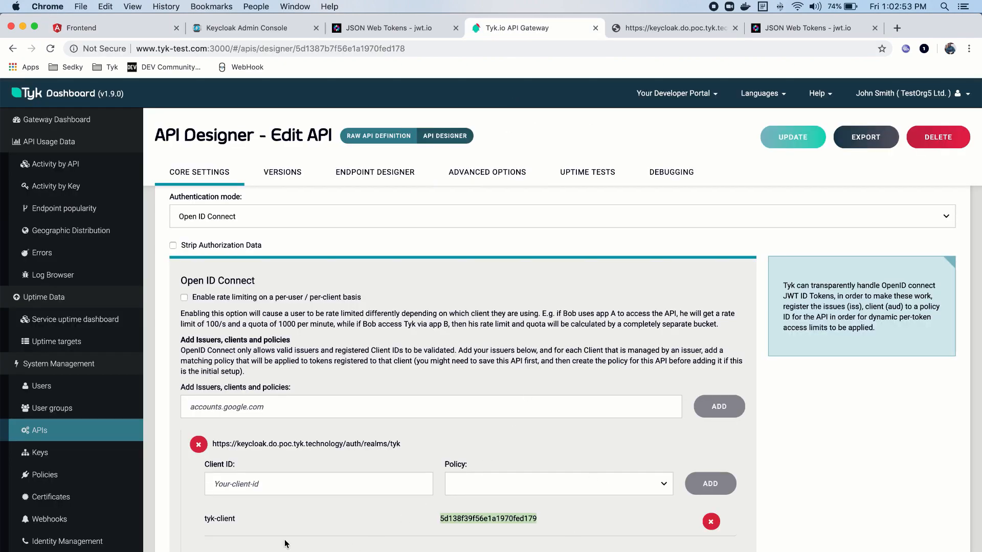